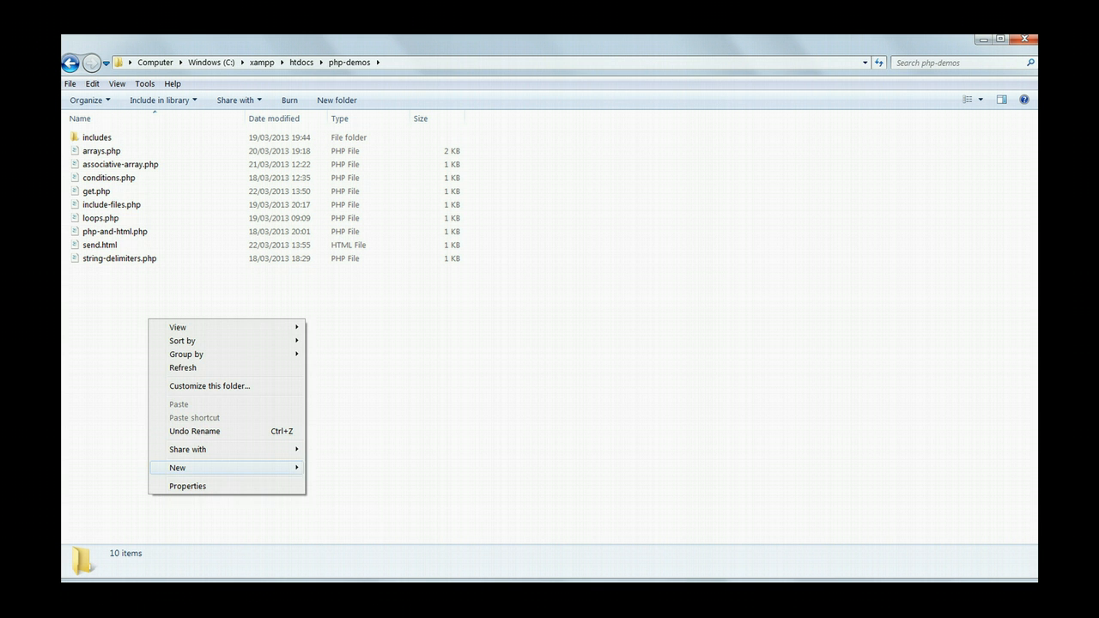
Step: Create a new text document in php-demos and name it form.php
{"action": "left_click", "coordinate": [178, 467]}
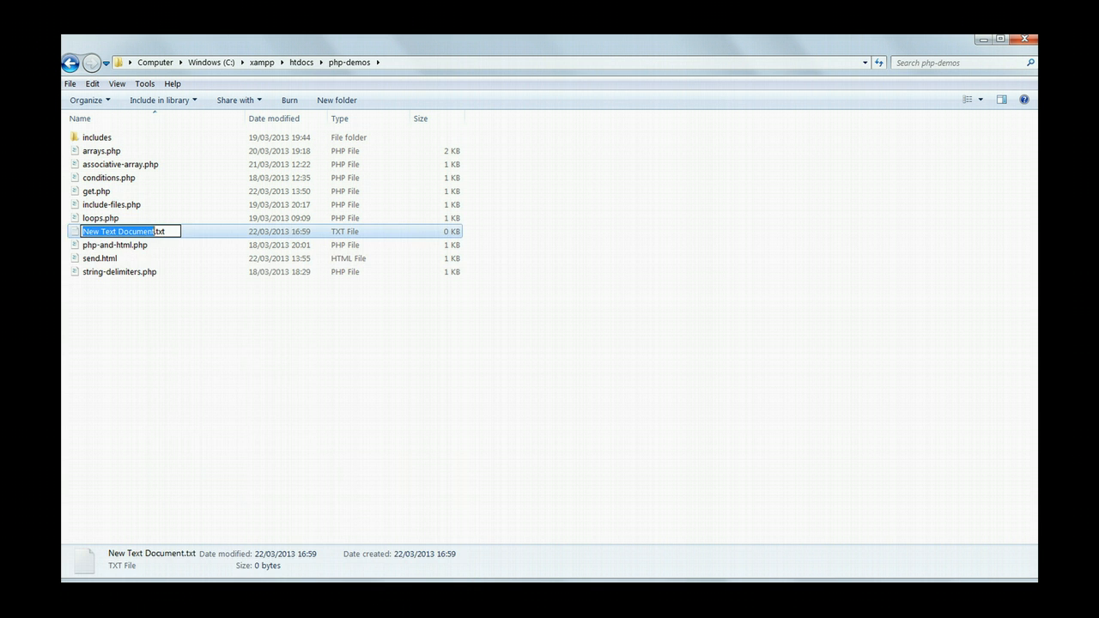
{"action": "type", "text": "form.php"}
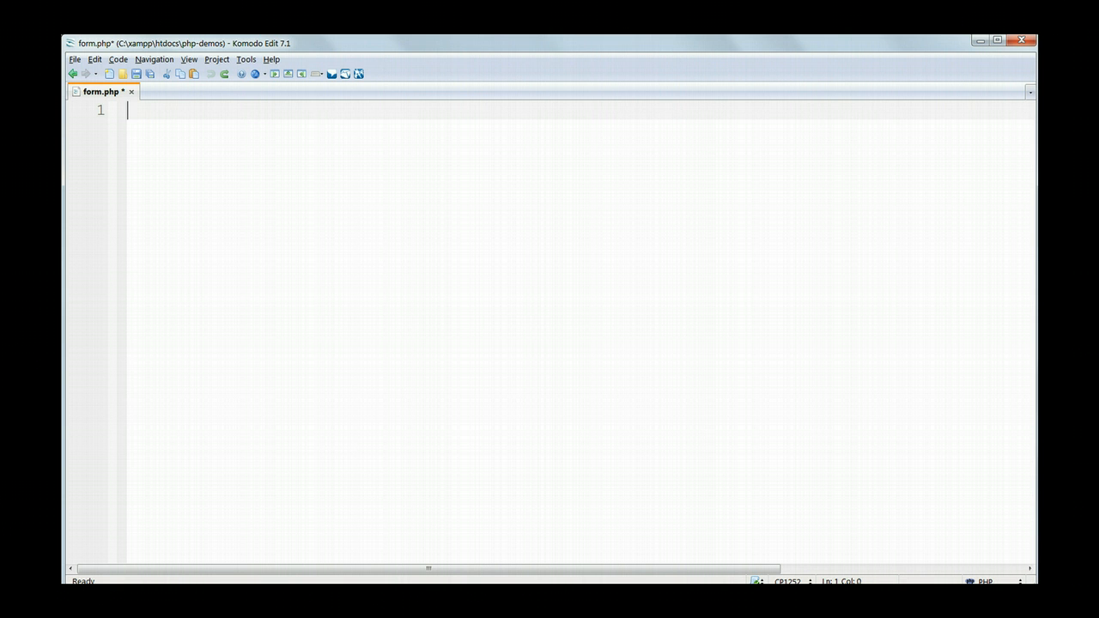
Step: Write <form></form> containing <input type="text" name="content"> and save form.php
{"action": "type", "text": "<form></form>"}
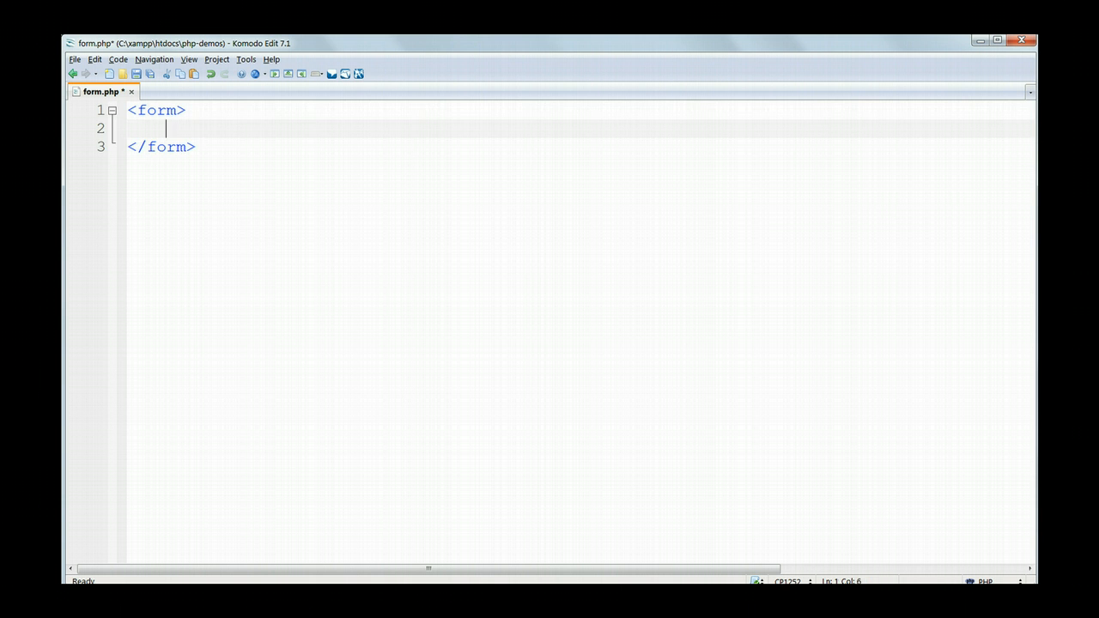
{"action": "type", "text": "<input type=\"text\" name=\"content\">"}
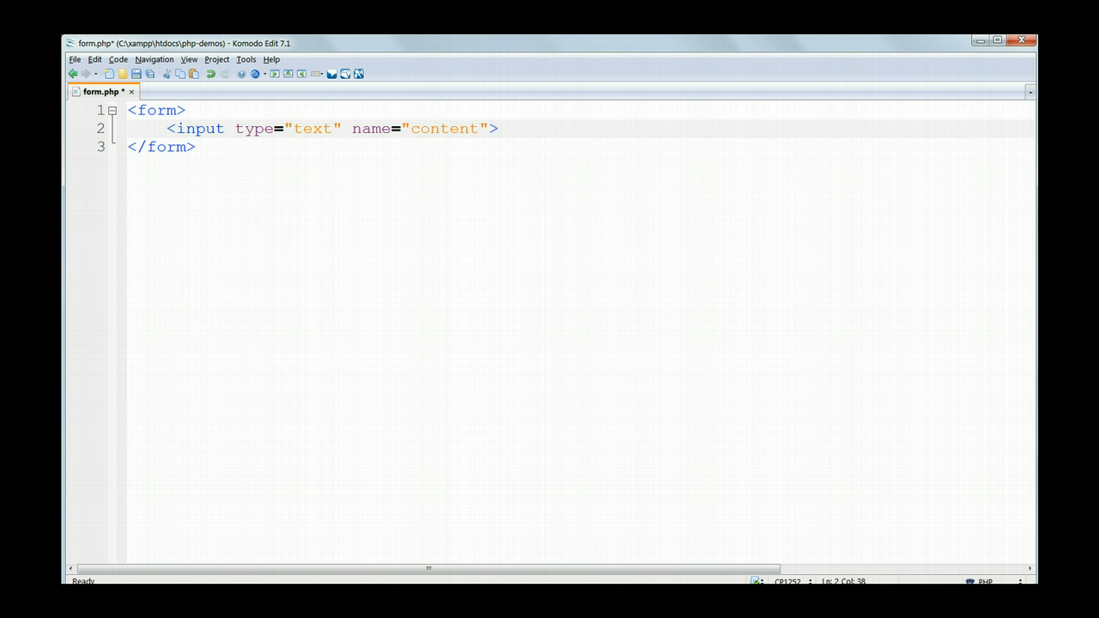
{"action": "key", "text": "ctrl+s"}
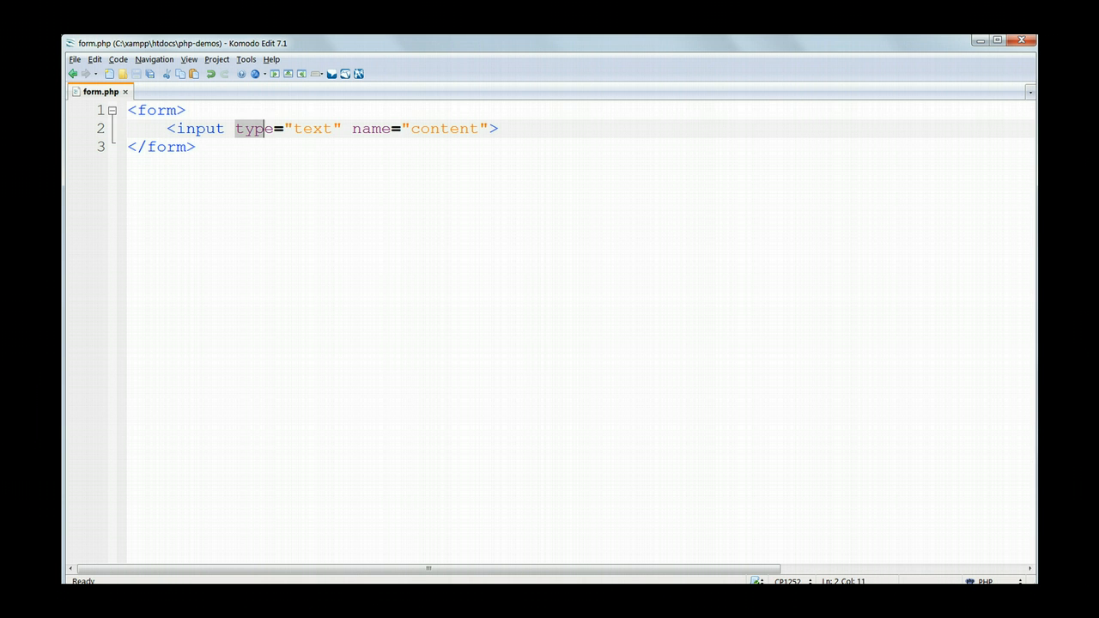
Step: Highlight the input's type and name attributes to review the line
{"action": "left_click_drag", "start_coordinate": [266, 127], "coordinate": [340, 127]}
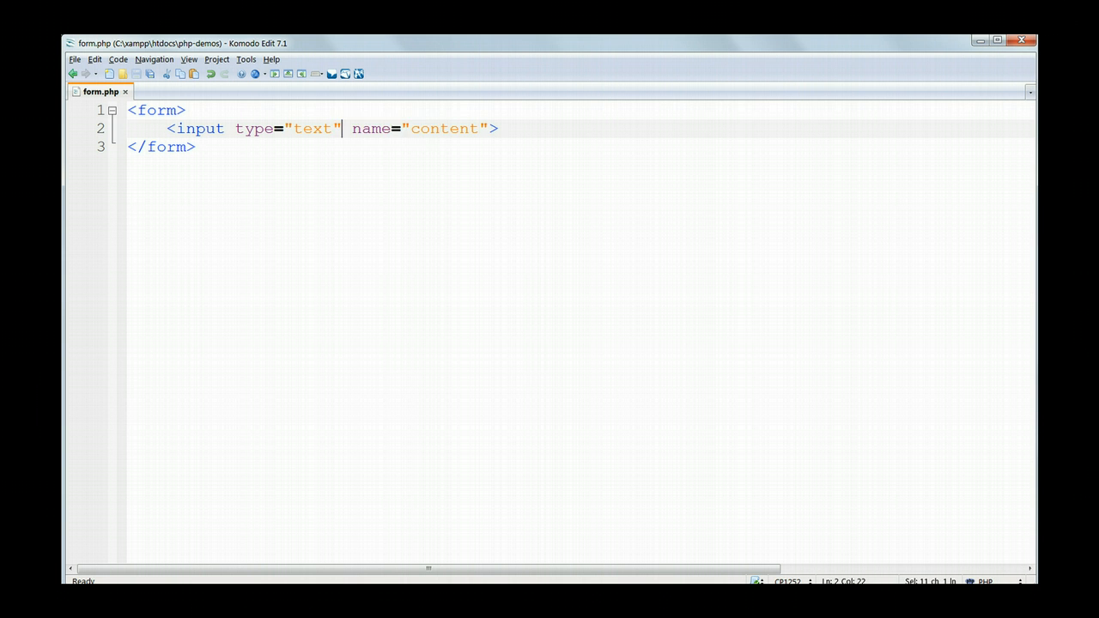
{"action": "left_click_drag", "start_coordinate": [344, 127], "coordinate": [487, 127]}
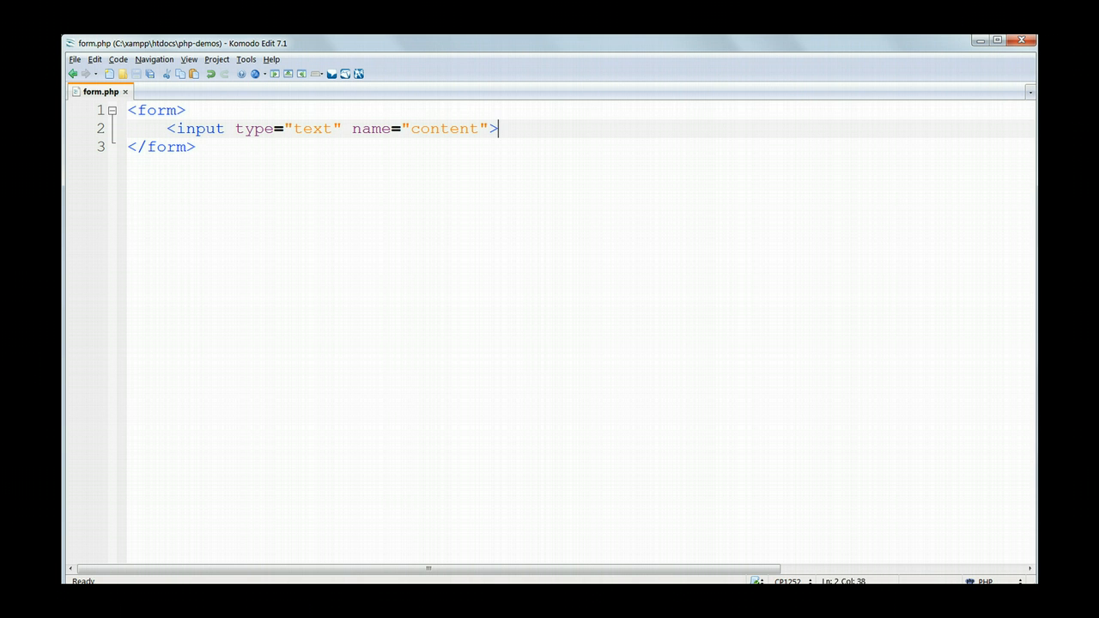
{"action": "double_click", "coordinate": [443, 127]}
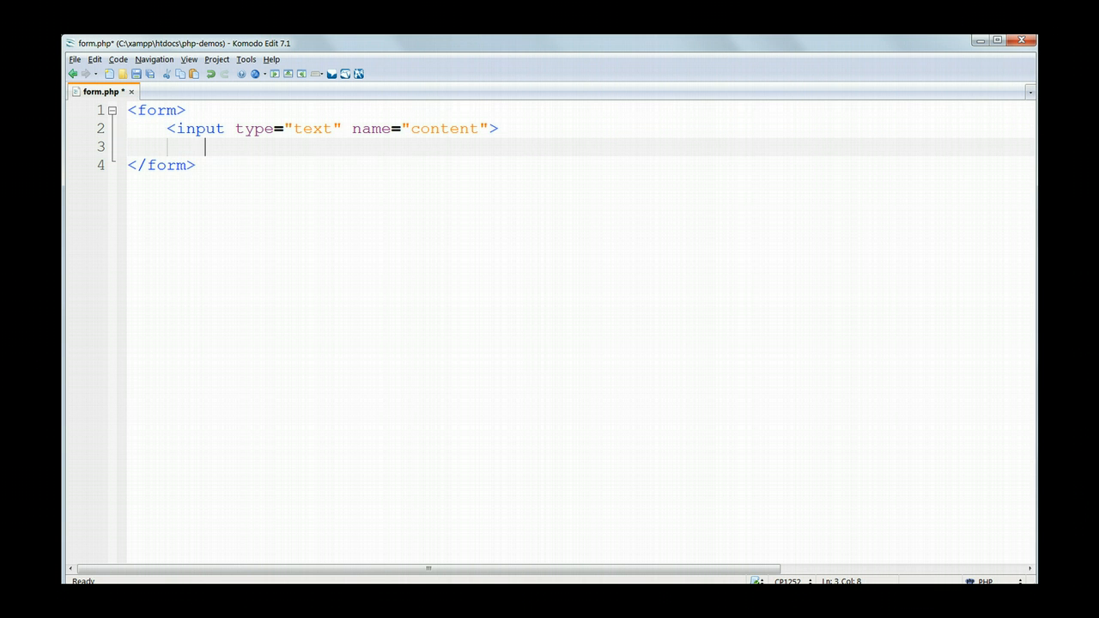
Step: Add a <button type="submit"> inside the form and save via File > Save
{"action": "type", "text": "<bu"}
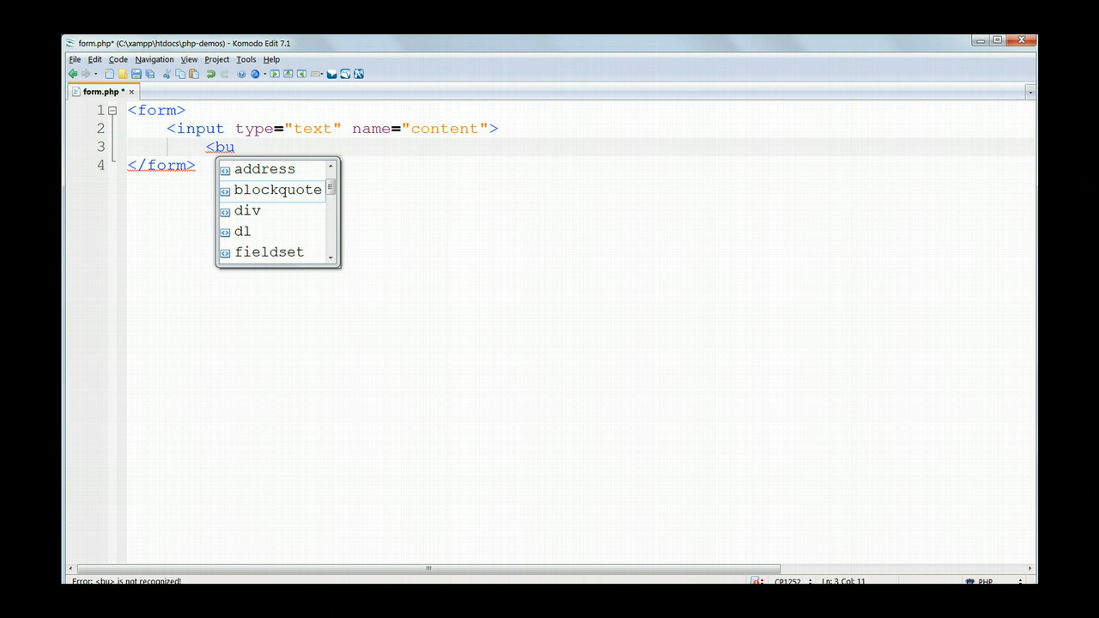
{"action": "type", "text": "tton"}
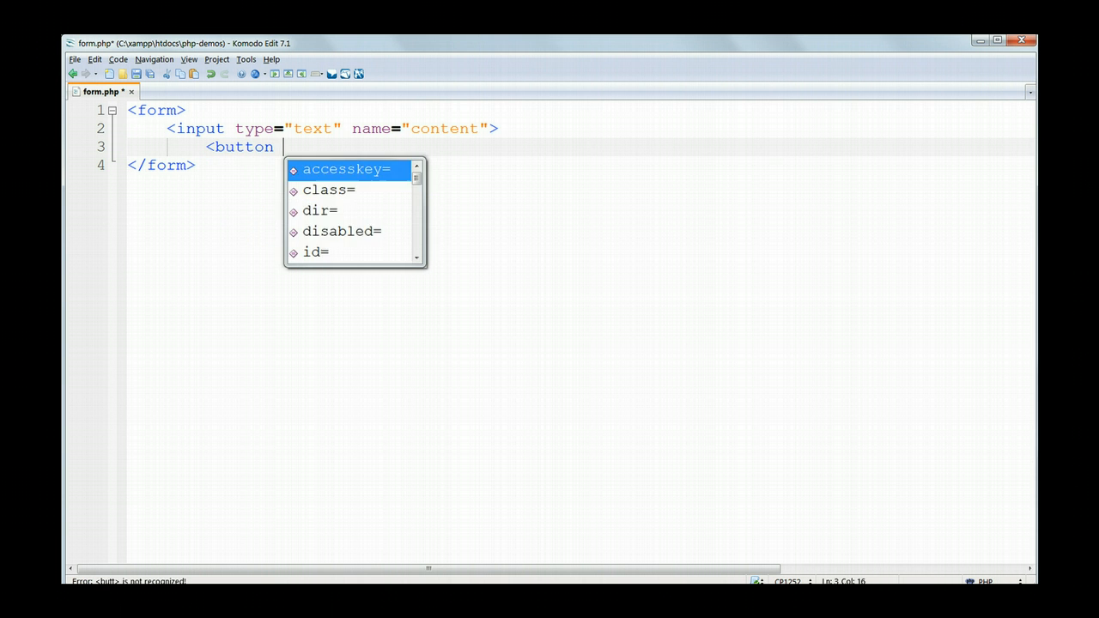
{"action": "type", "text": "type=\"submit\">Su</button>"}
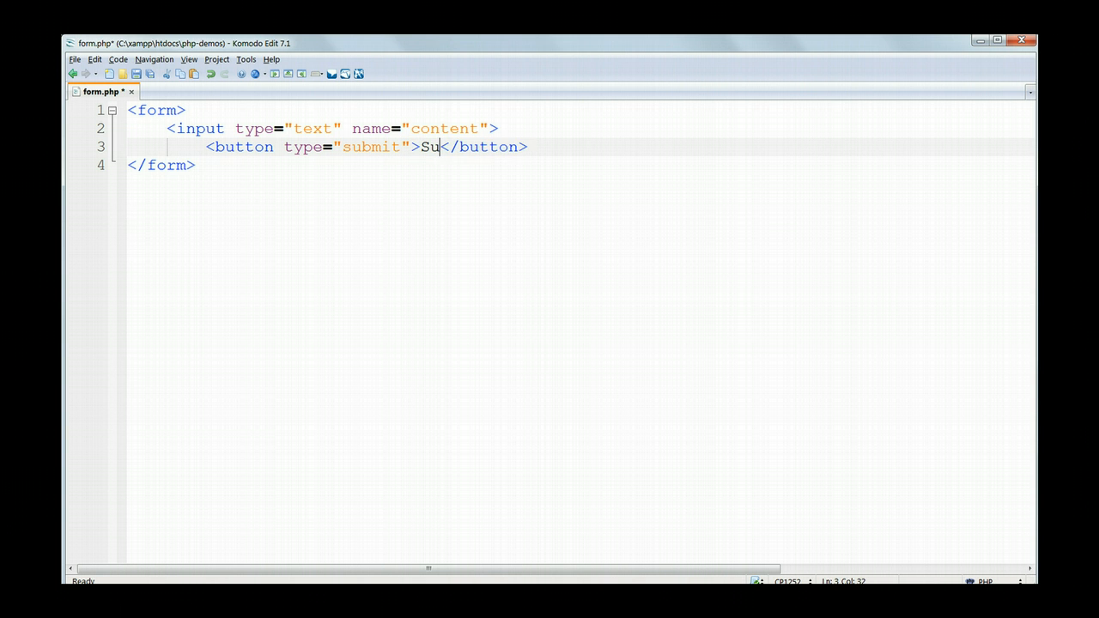
{"action": "left_click", "coordinate": [75, 59]}
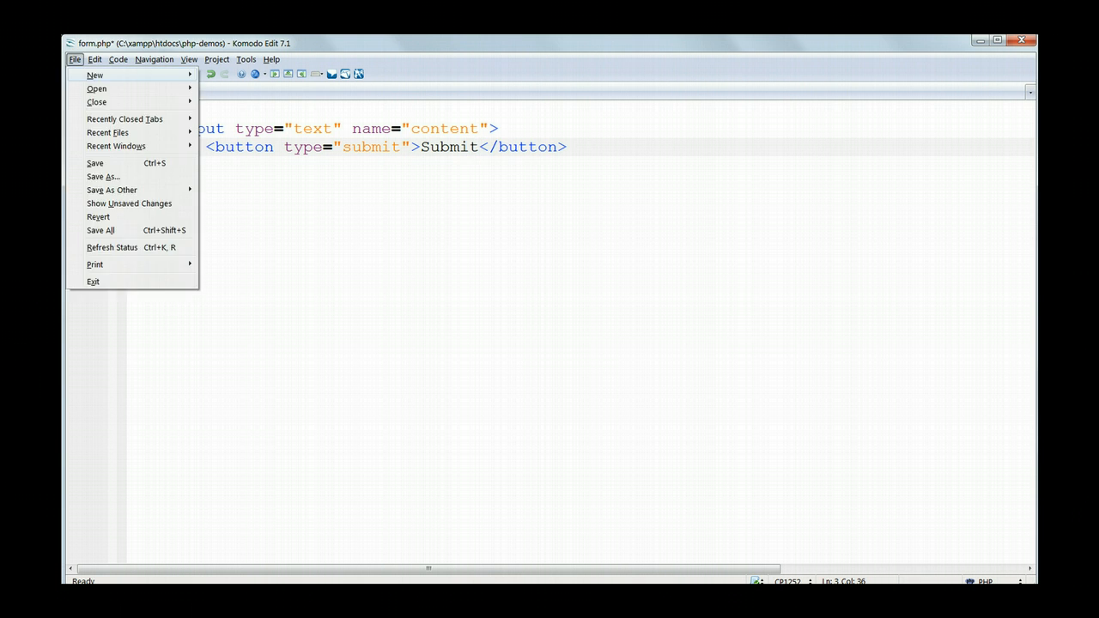
{"action": "left_click", "coordinate": [95, 162]}
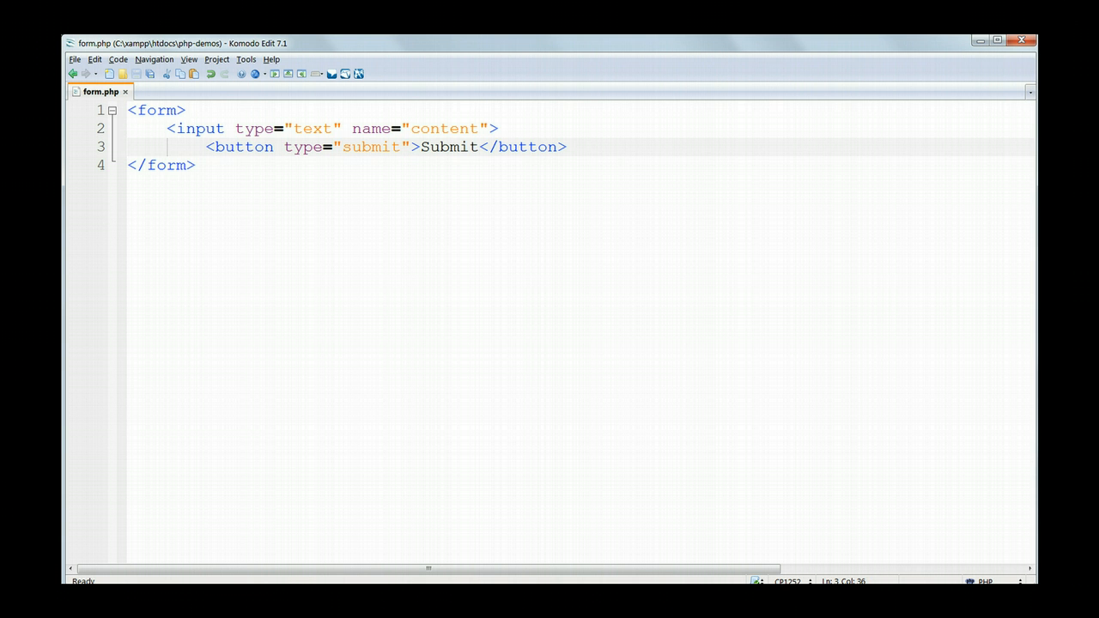
Step: Begin an action attribute in the opening <form> tag
{"action": "left_click", "coordinate": [477, 148]}
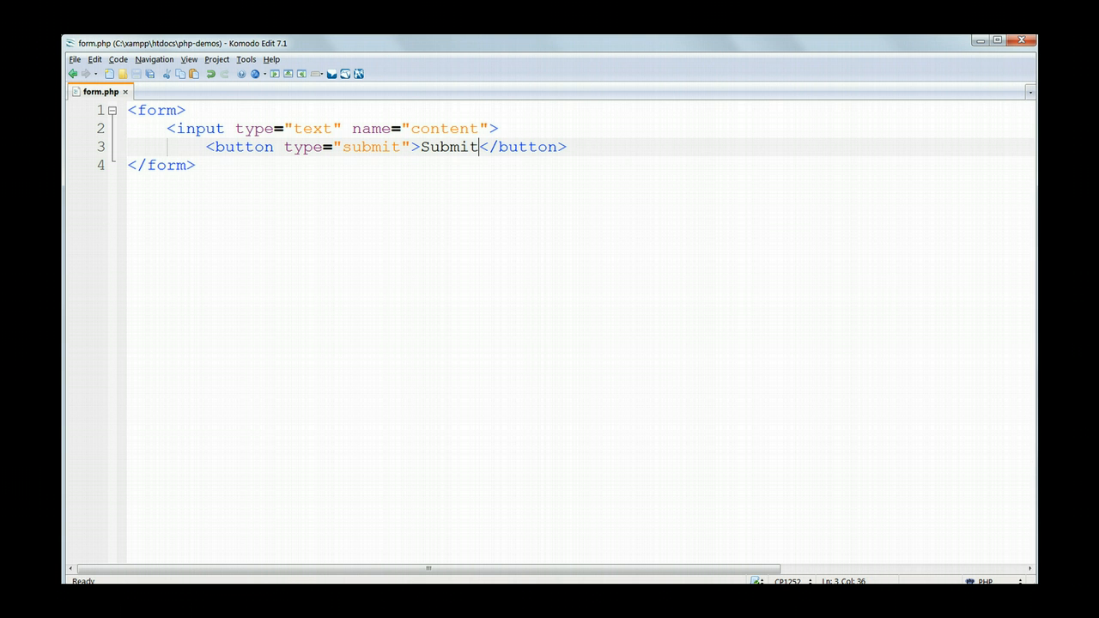
{"action": "type", "text": "action="}
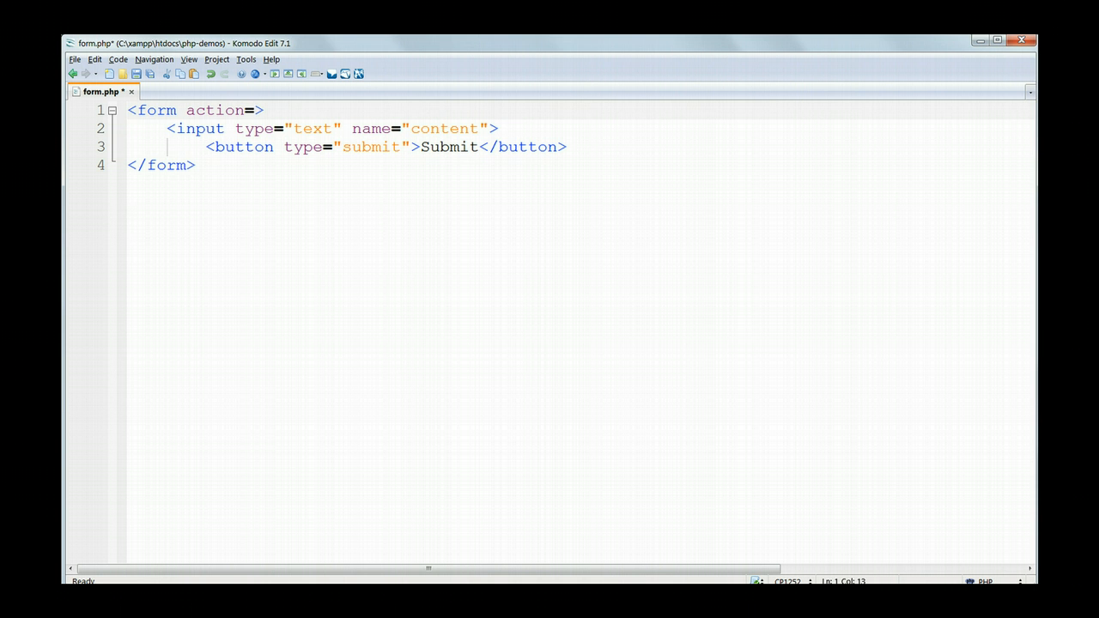
Step: Complete action="form.php" in the form tag and start method="
{"action": "type", "text": "\""}
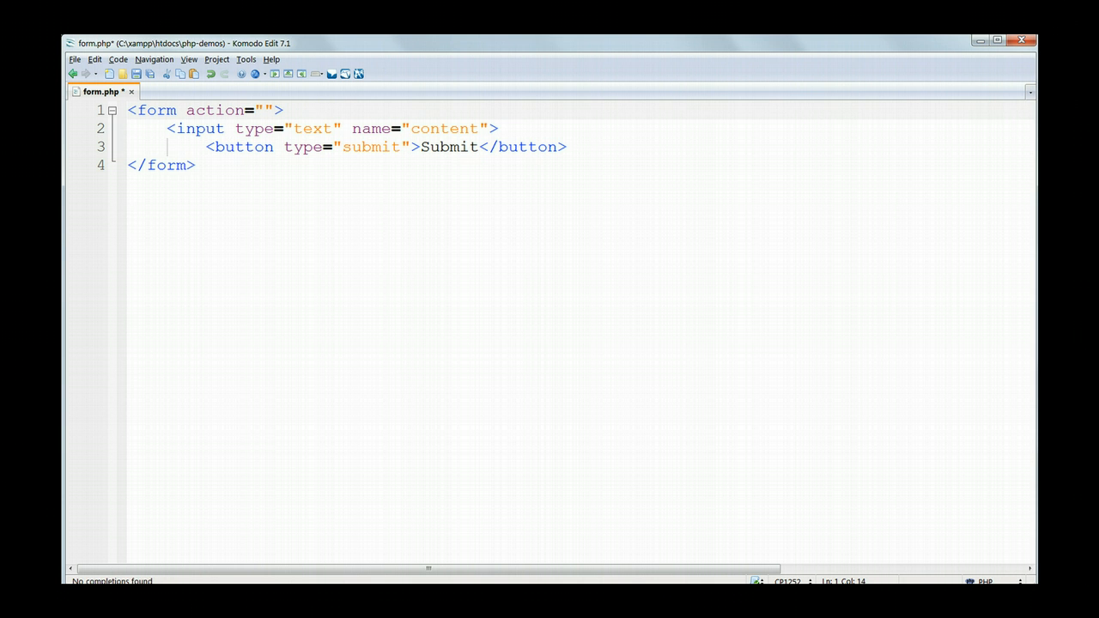
{"action": "type", "text": "f"}
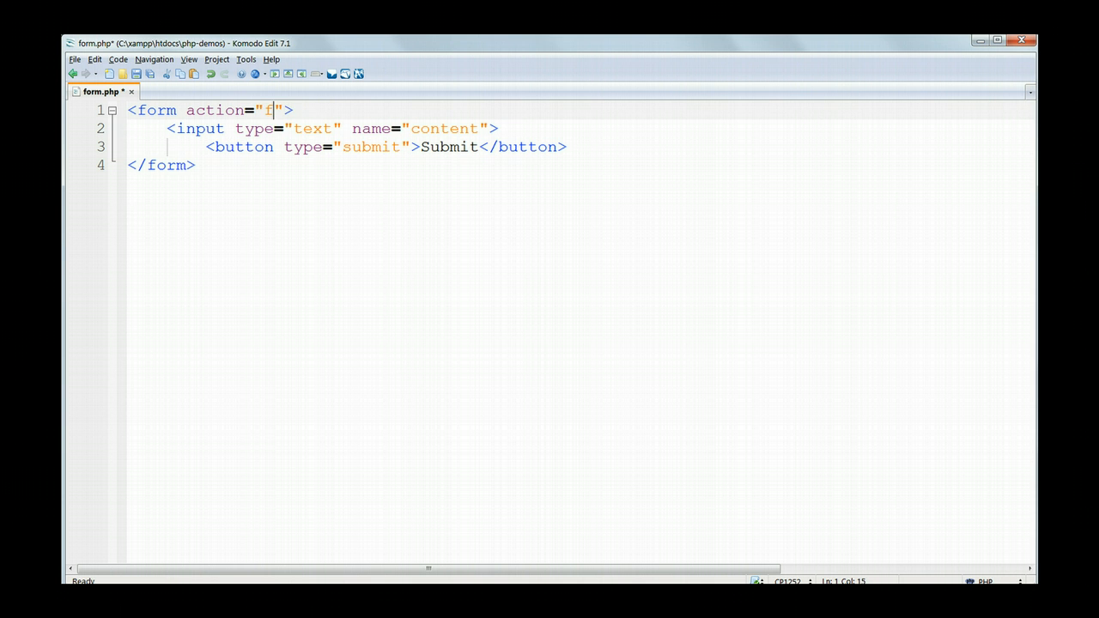
{"action": "type", "text": "orm.ph"}
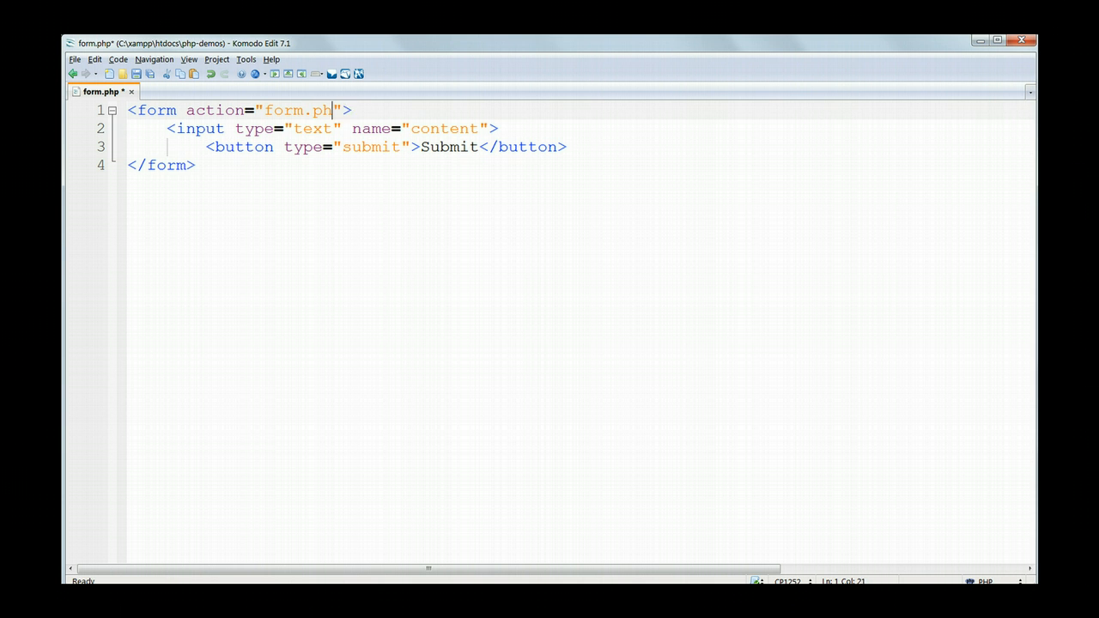
{"action": "type", "text": "p"}
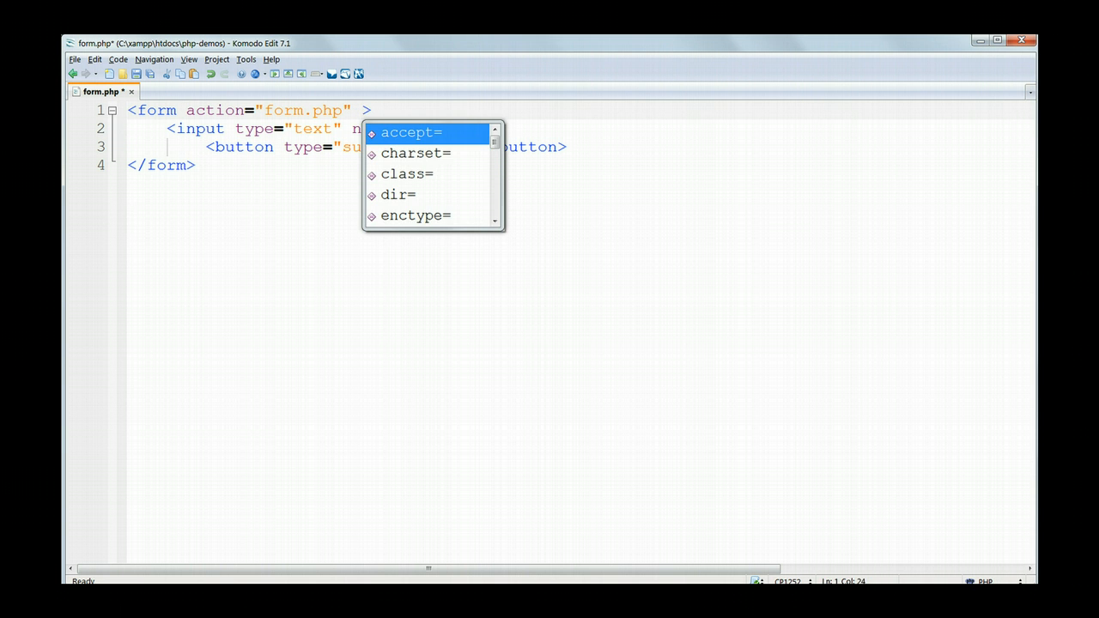
{"action": "type", "text": "method="}
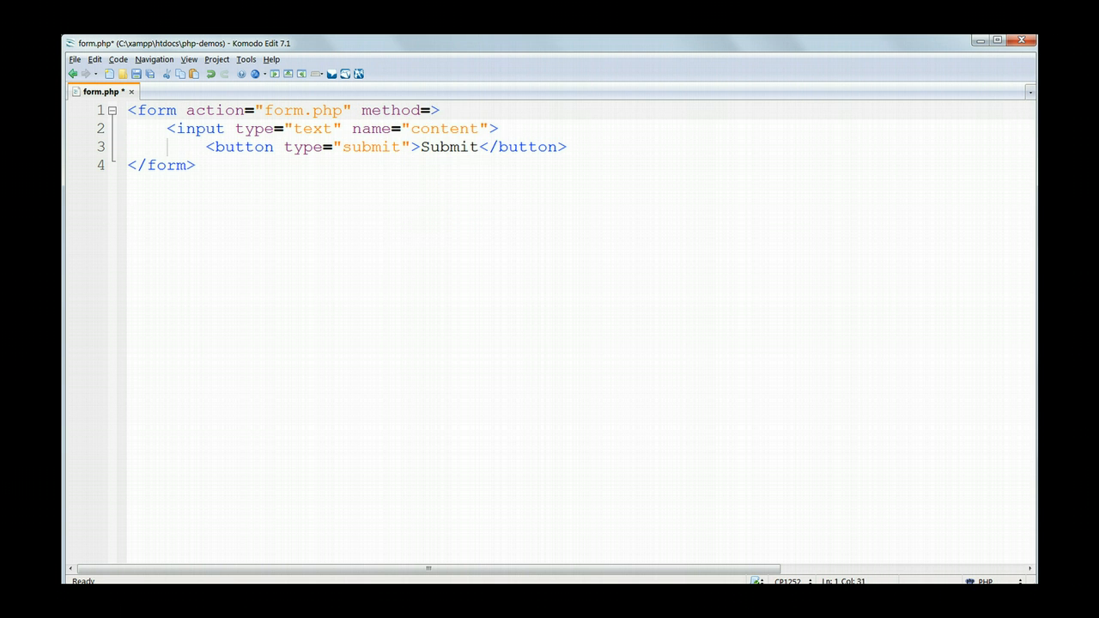
{"action": "type", "text": "\"post\""}
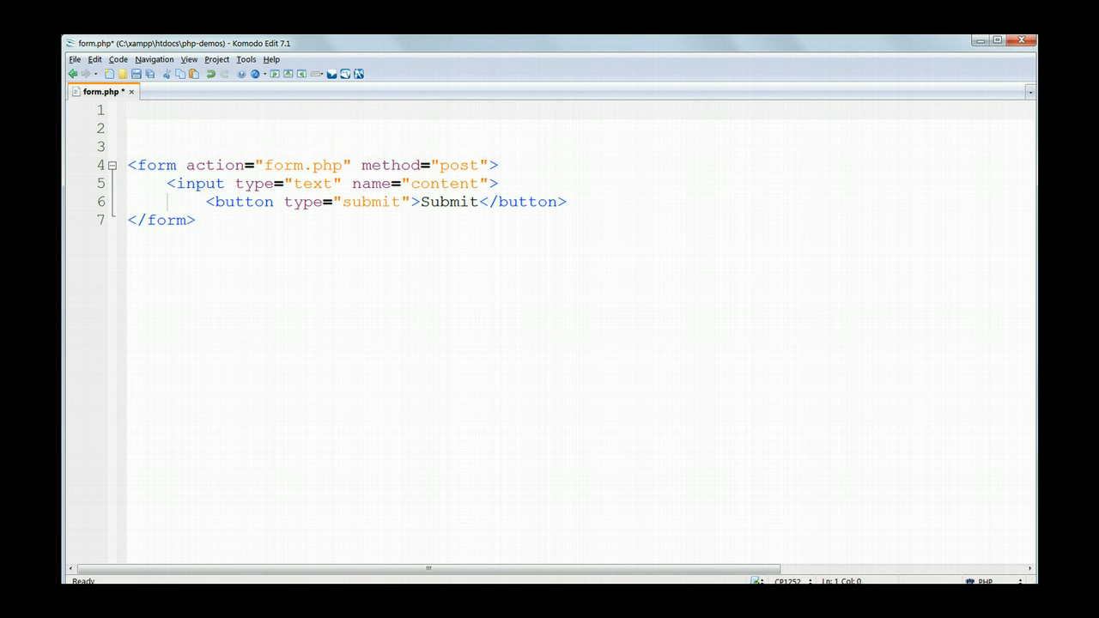
Step: Write a <?php block above the form assigning $content = $_POST['content'];
{"action": "type", "text": "<?php"}
{"action": "type", "text": "?>"}
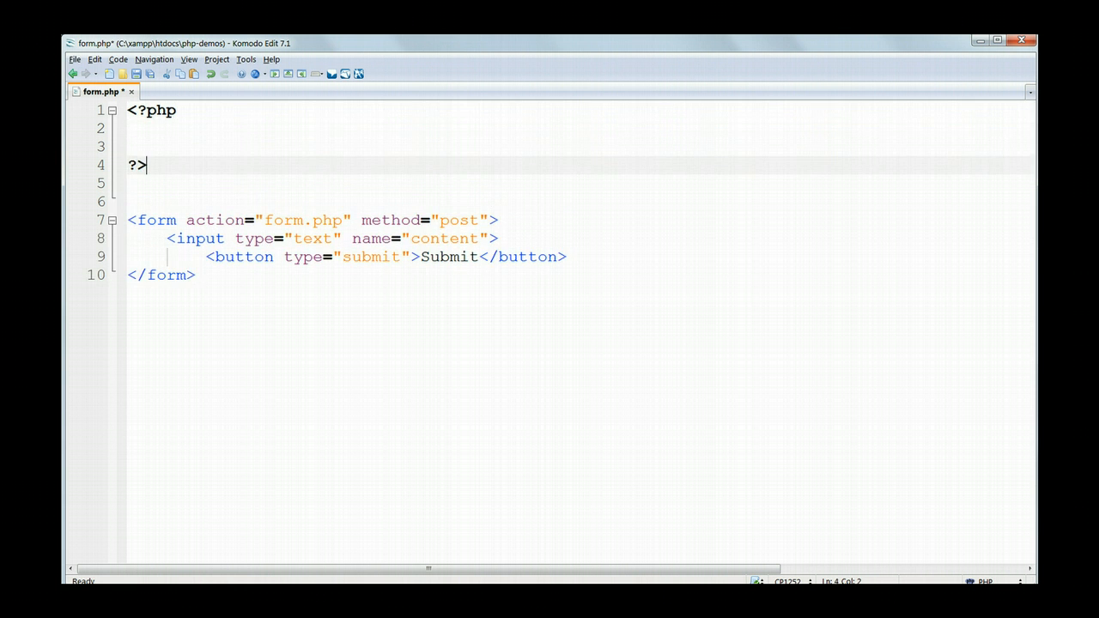
{"action": "type", "text": "$"}
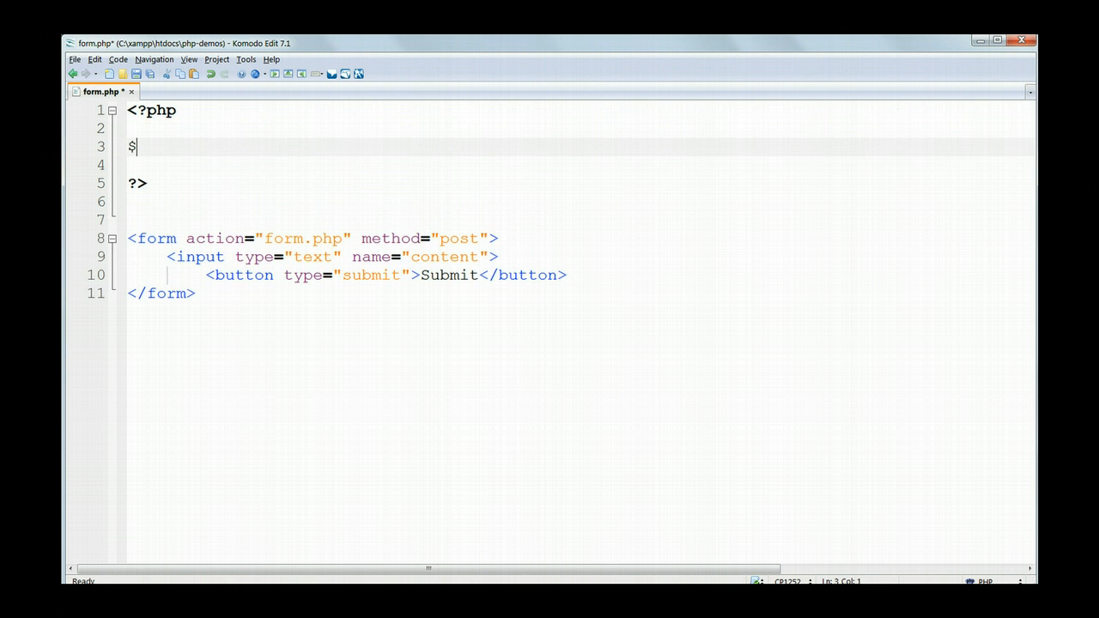
{"action": "type", "text": "_POST["}
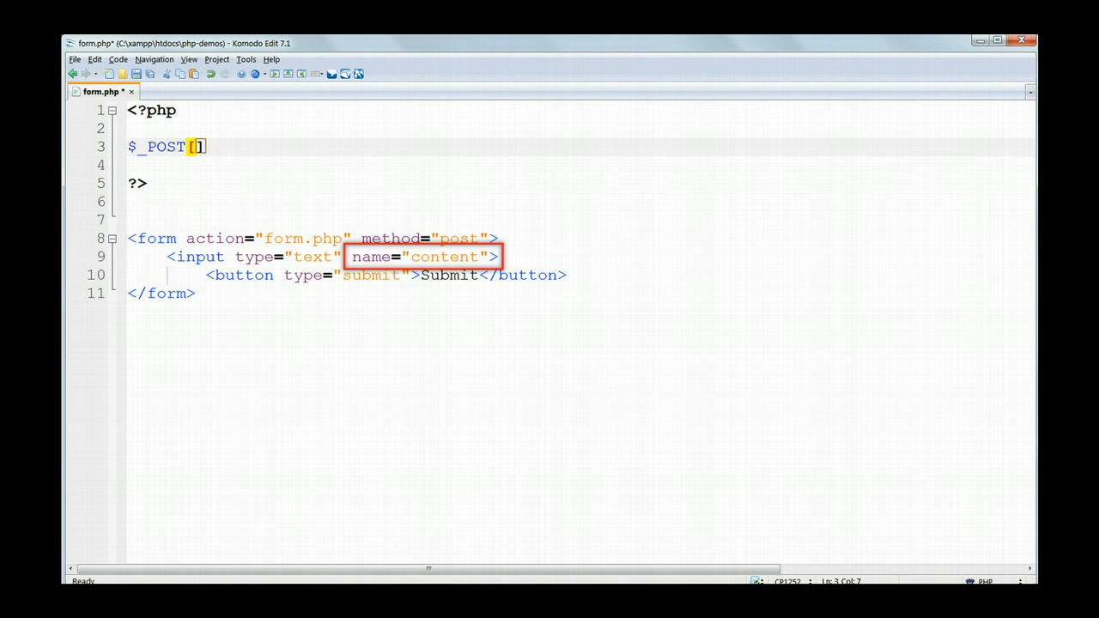
{"action": "type", "text": "'co"}
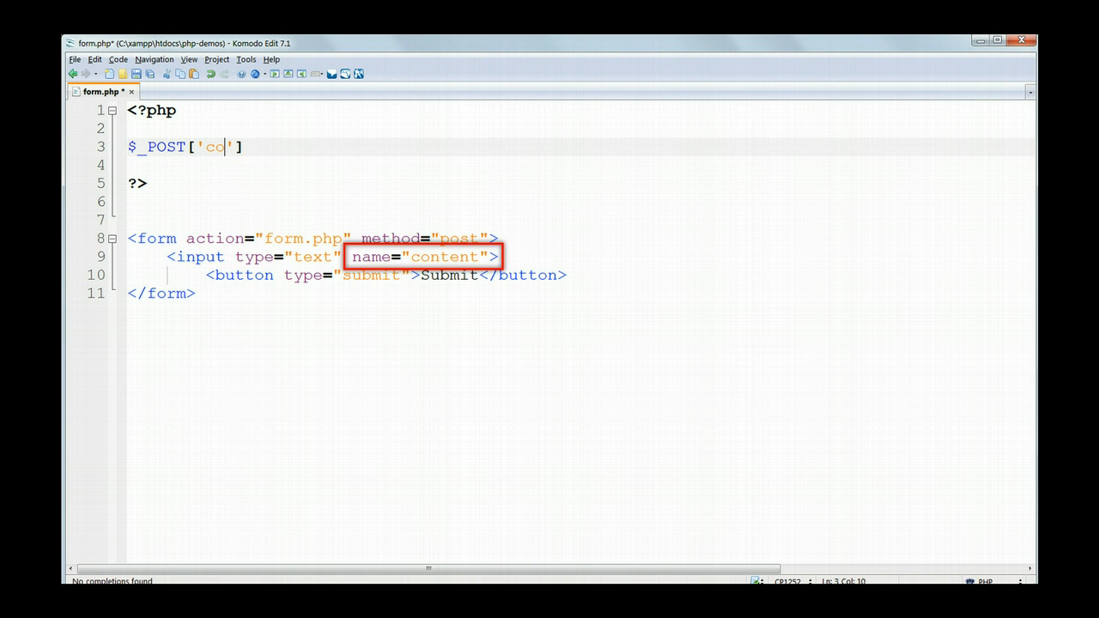
{"action": "type", "text": "ntent'];"}
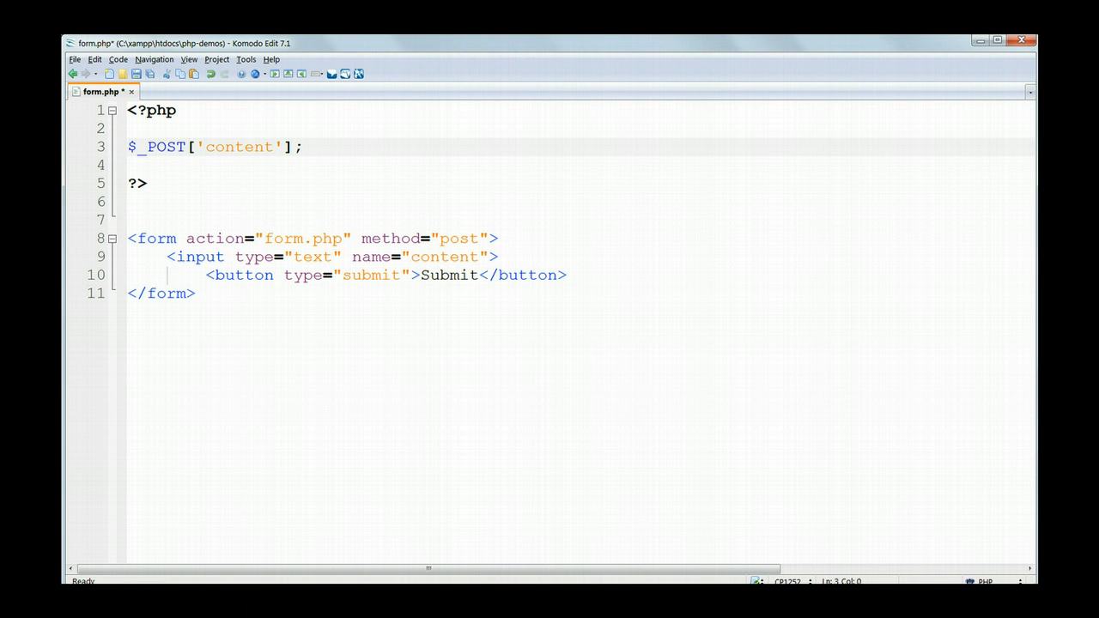
{"action": "type", "text": "$"}
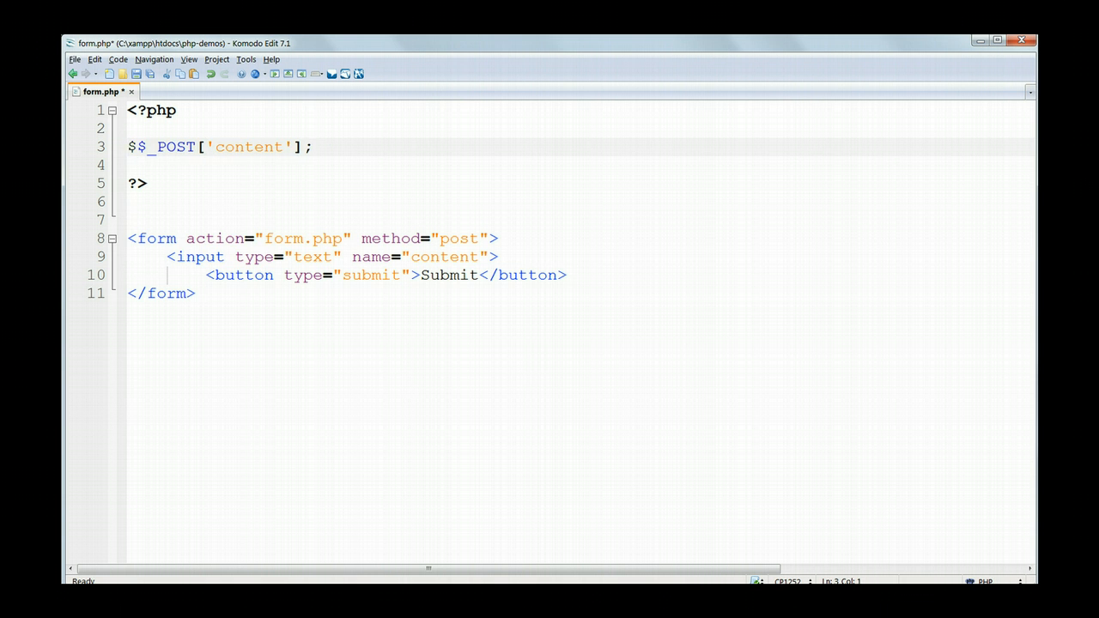
{"action": "type", "text": "content ="}
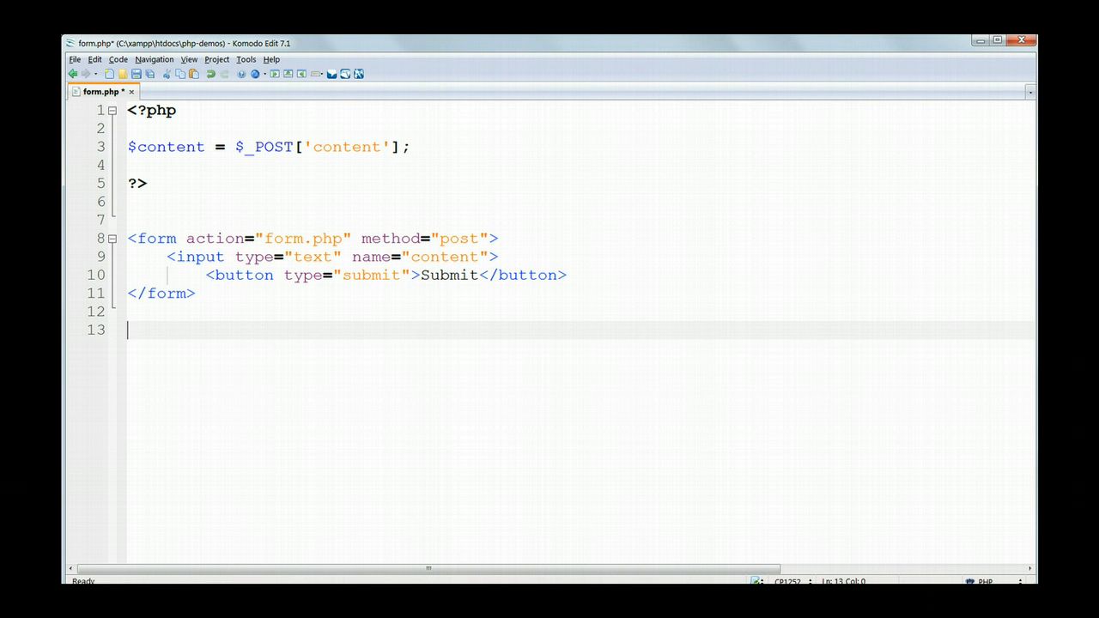
Step: Add <br><br> after the form and a paragraph reading The content you entered was
{"action": "type", "text": "<br><br>"}
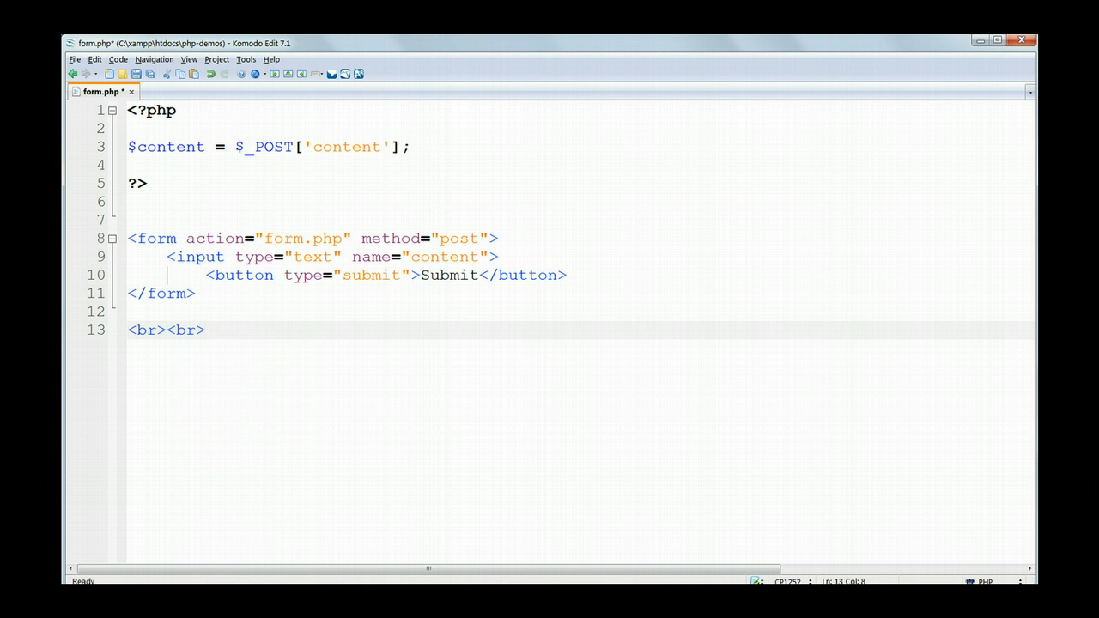
{"action": "key", "text": "Enter"}
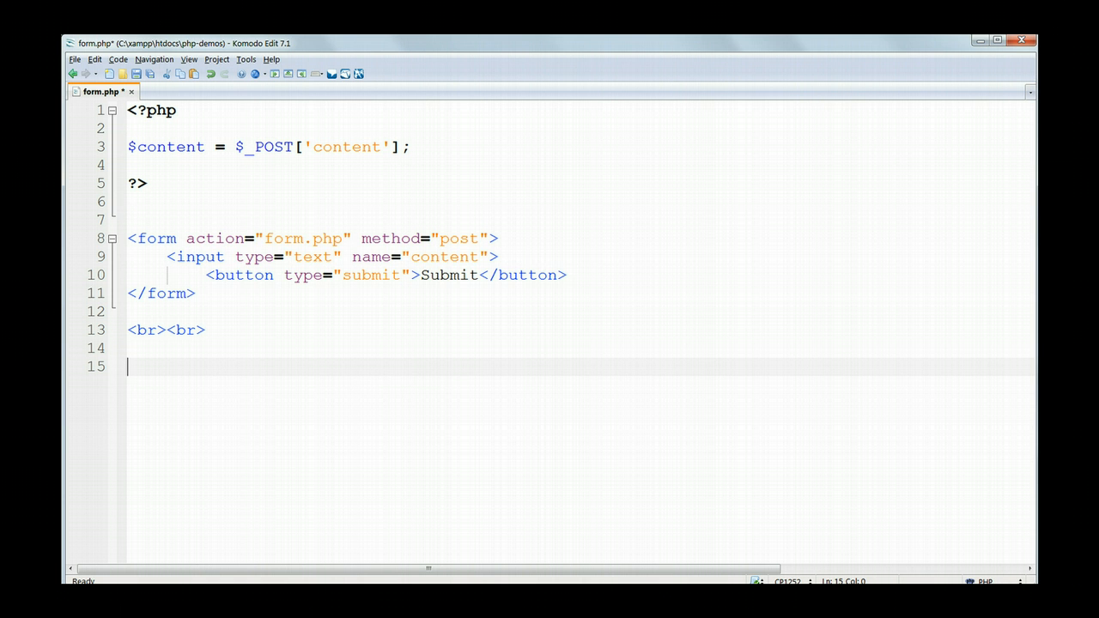
{"action": "type", "text": "<p>The content you entered was </p>"}
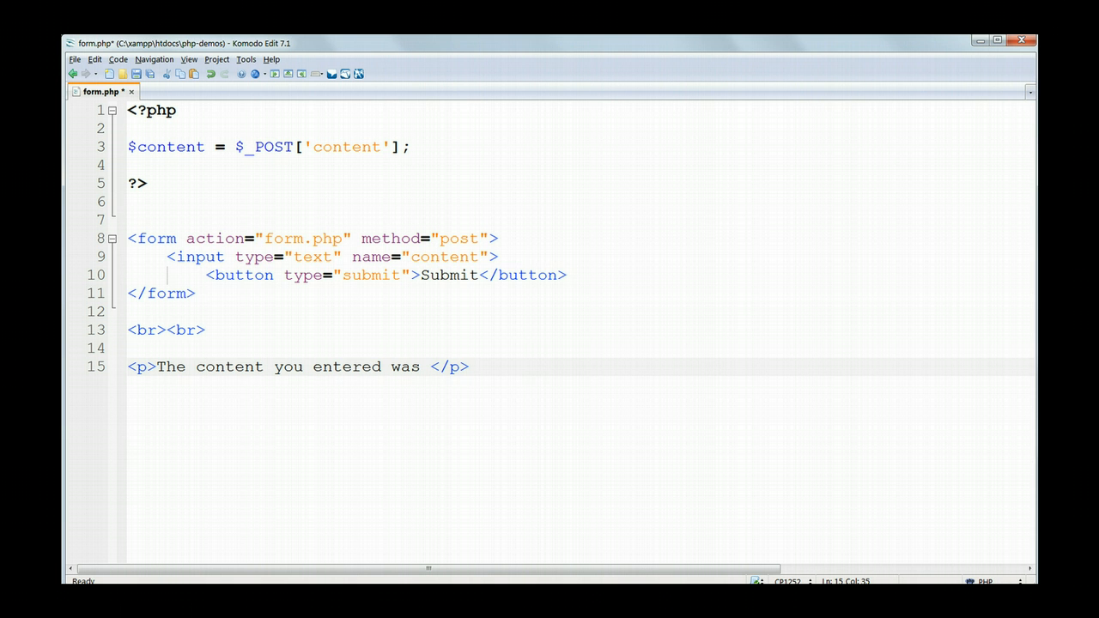
Step: Insert <?php echo $content inside the paragraph and go to the File menu to save
{"action": "type", "text": "<"}
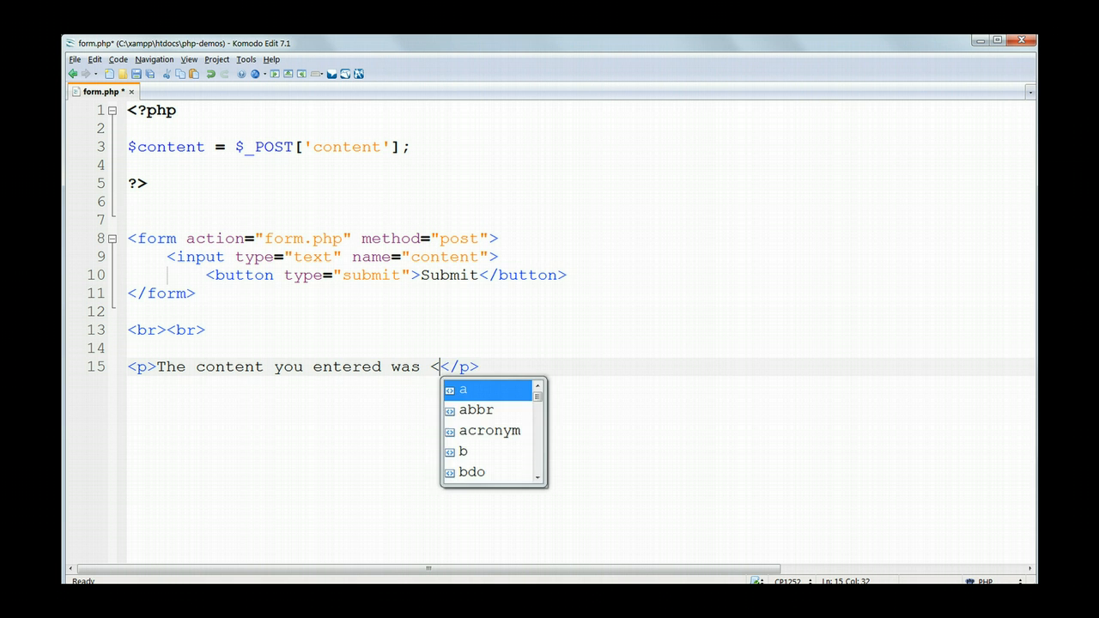
{"action": "type", "text": "?php    ?>"}
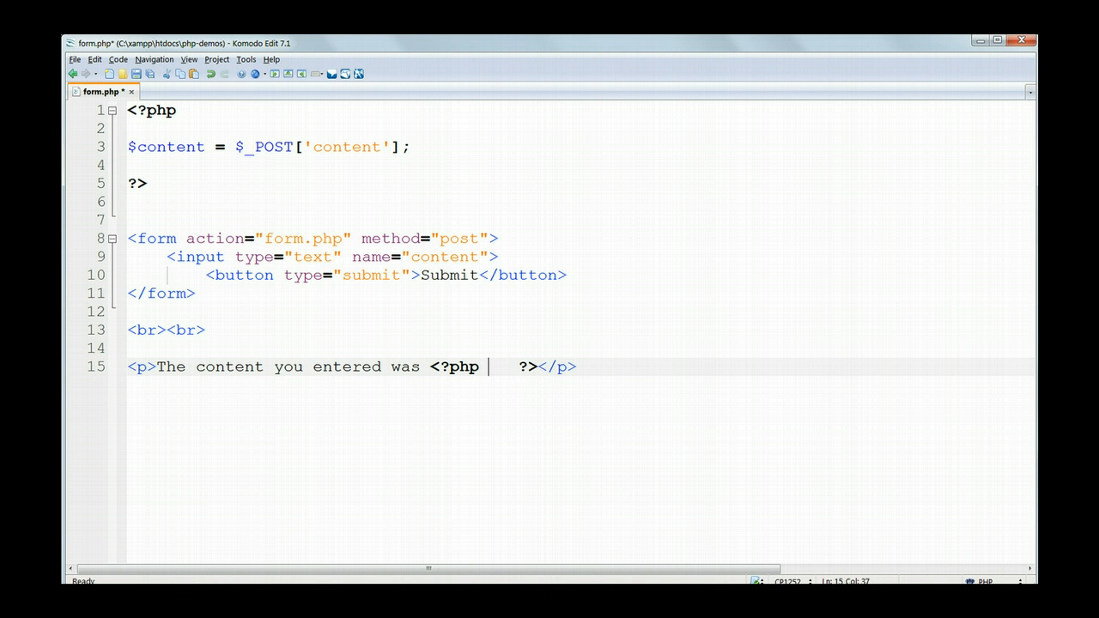
{"action": "type", "text": "echo $"}
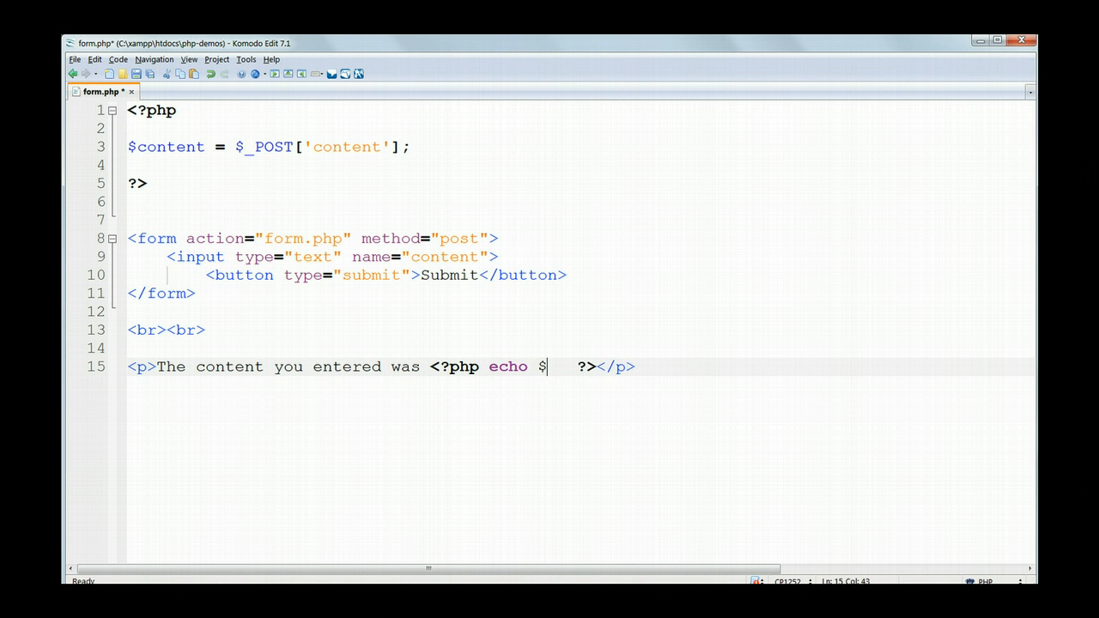
{"action": "type", "text": "content;"}
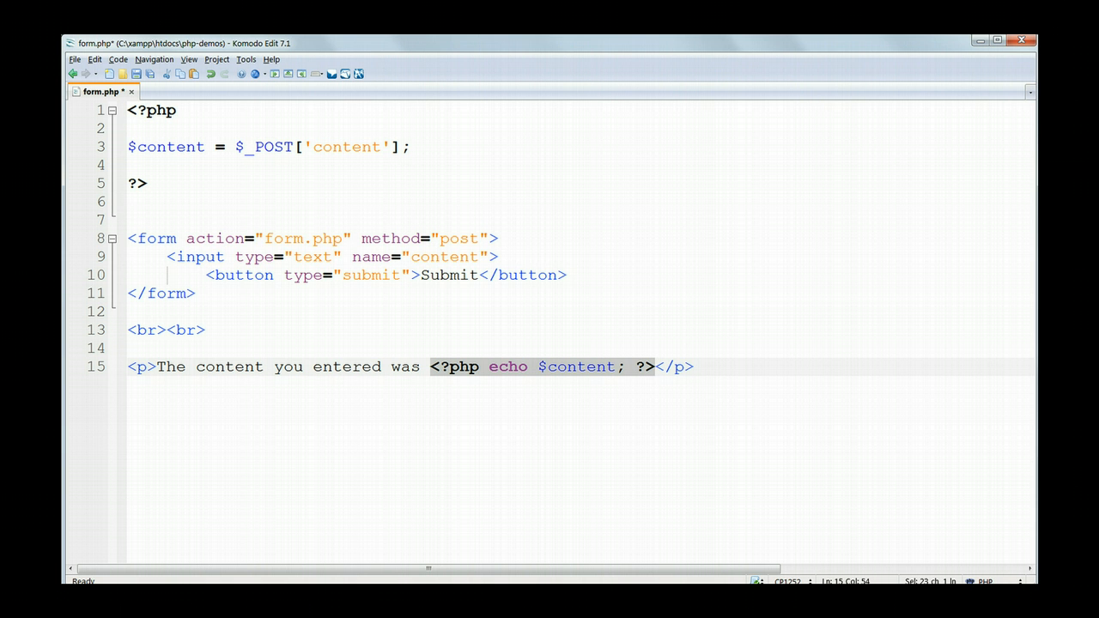
{"action": "left_click", "coordinate": [75, 58]}
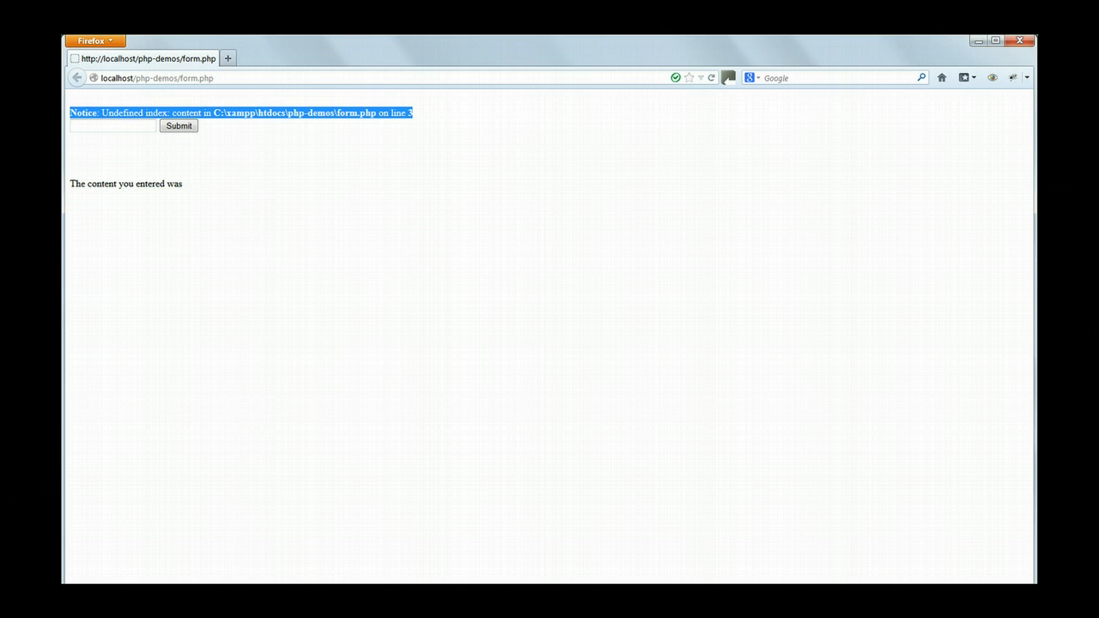
Step: Submit qwerty via autocomplete and highlight the returned 'The content you entered was qwerty'
{"action": "type", "text": "c"}
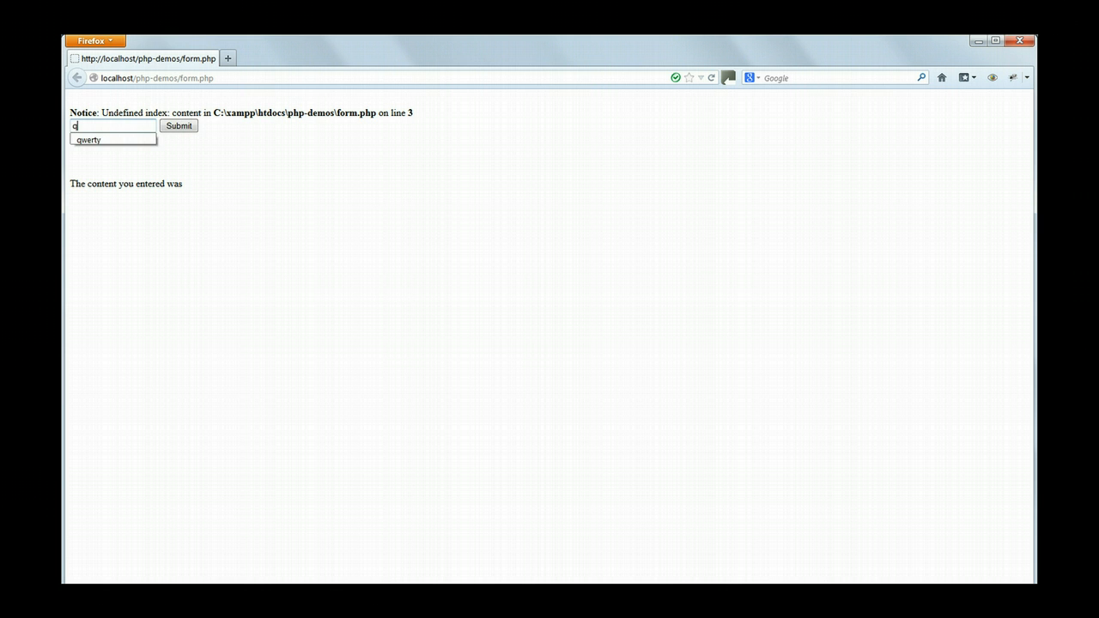
{"action": "left_click", "coordinate": [90, 139]}
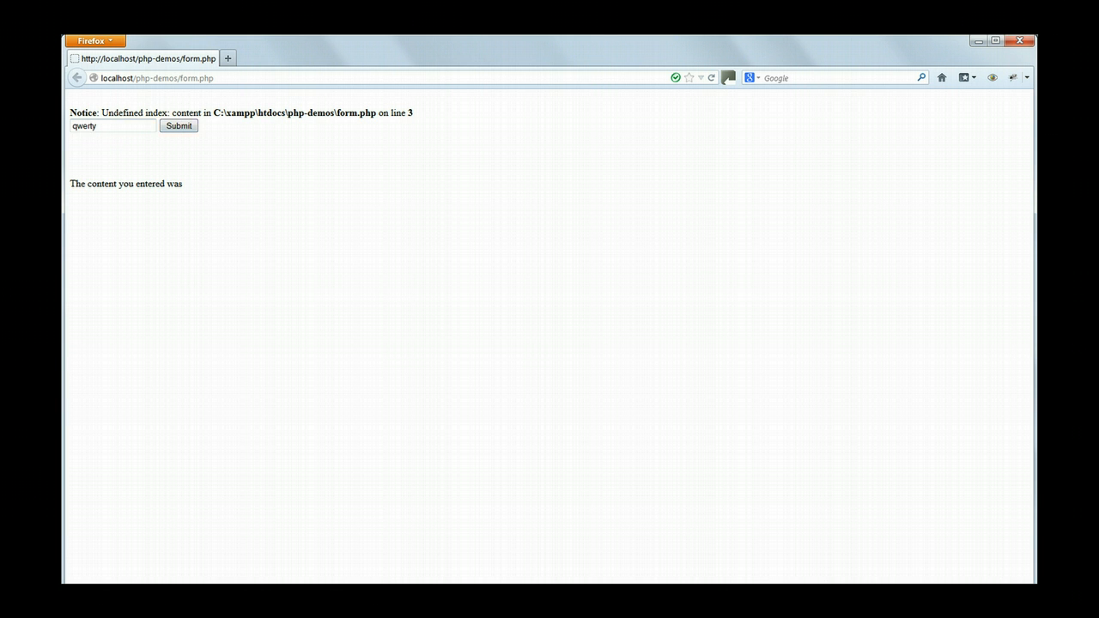
{"action": "left_click", "coordinate": [178, 125]}
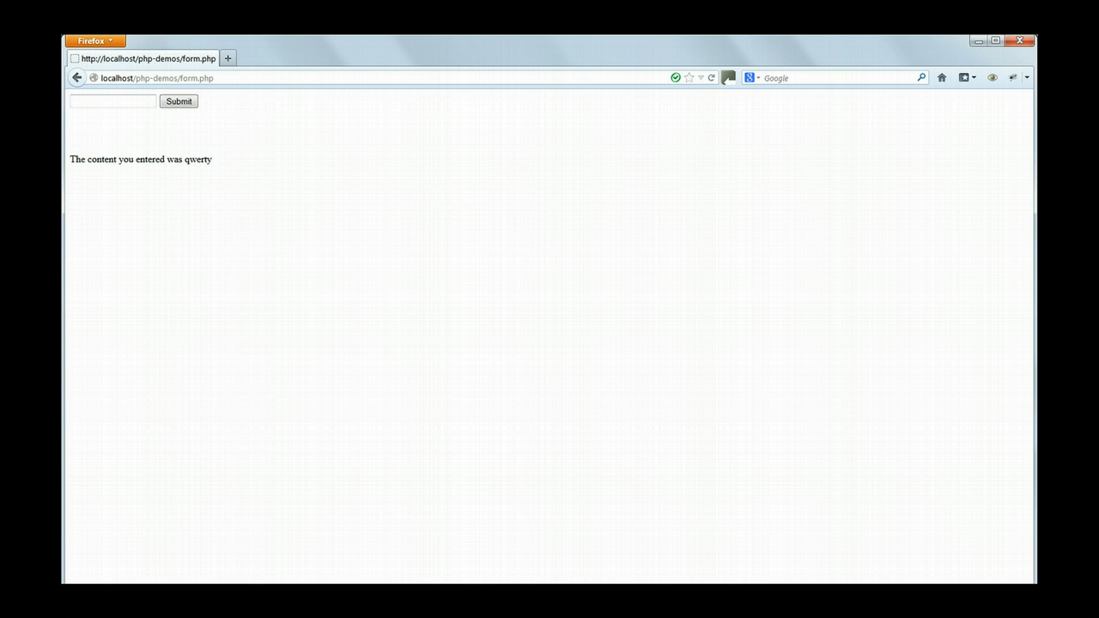
{"action": "triple_click", "coordinate": [141, 158]}
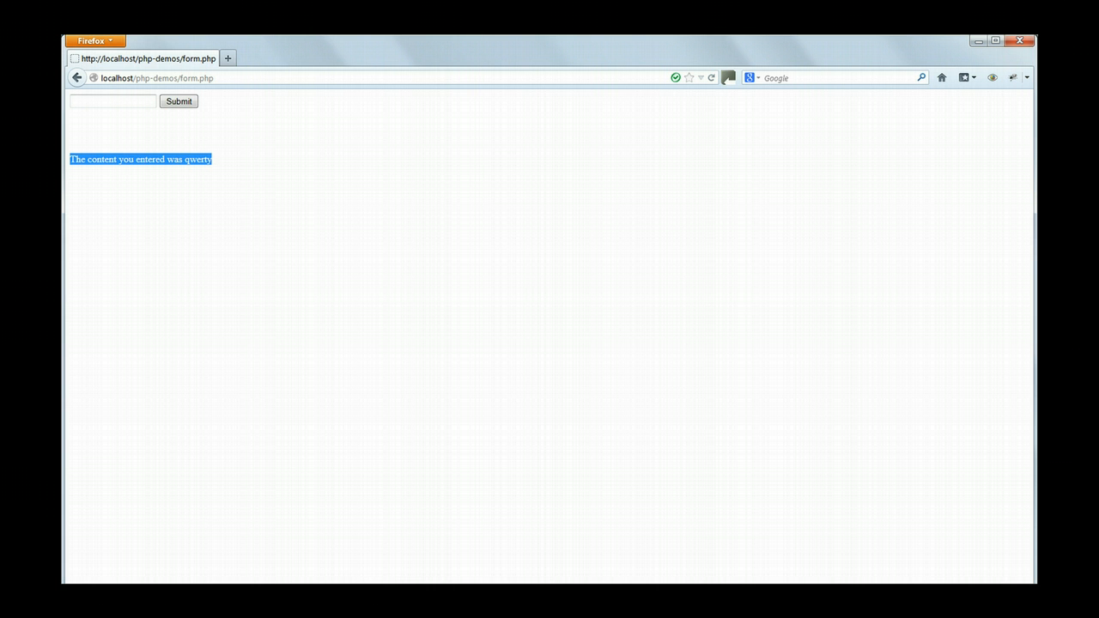